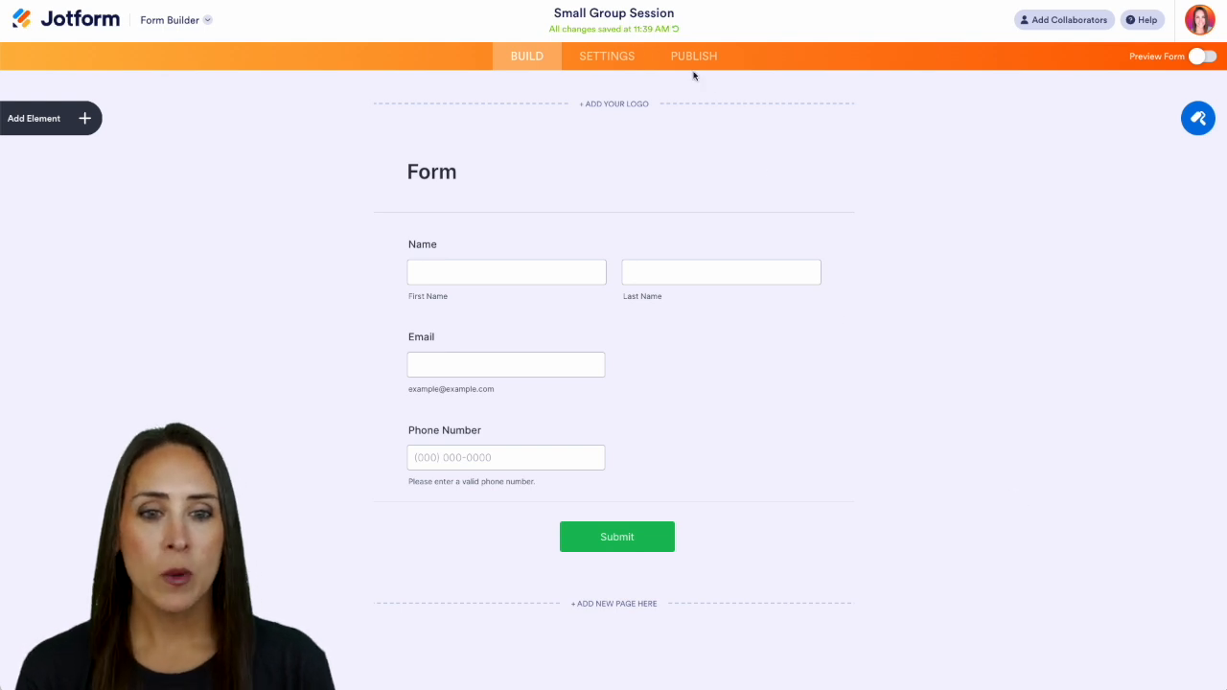
pyautogui.moveTo(660, 36)
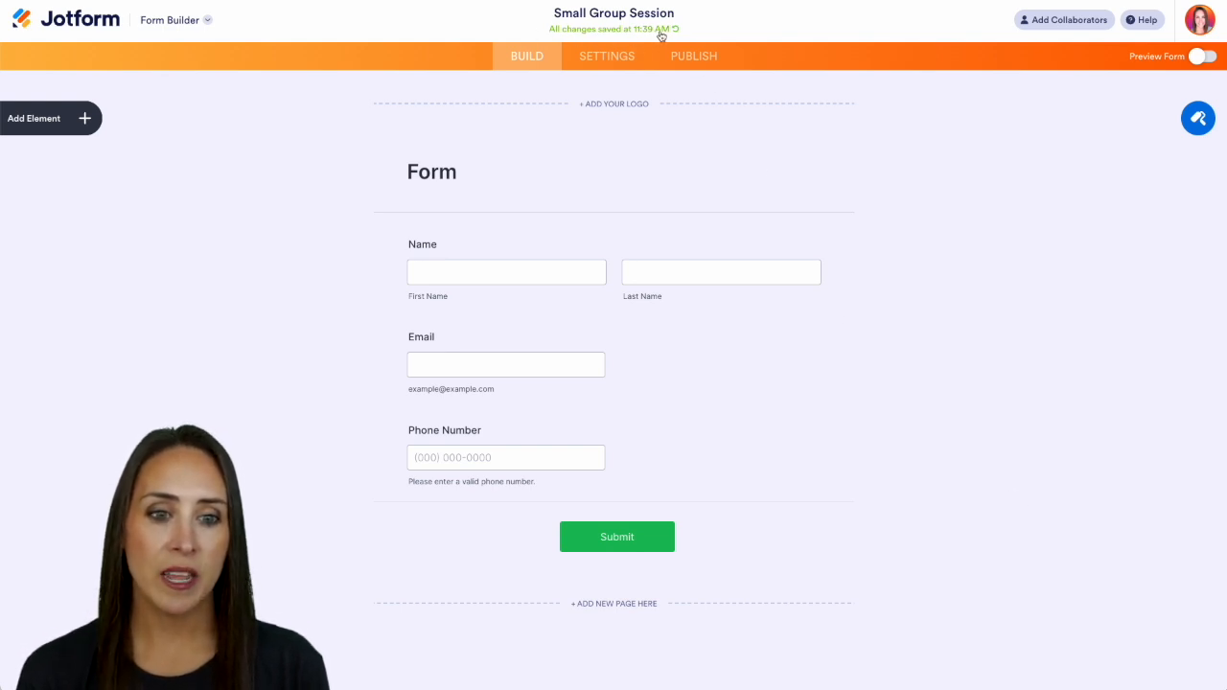
pyautogui.moveTo(674, 28)
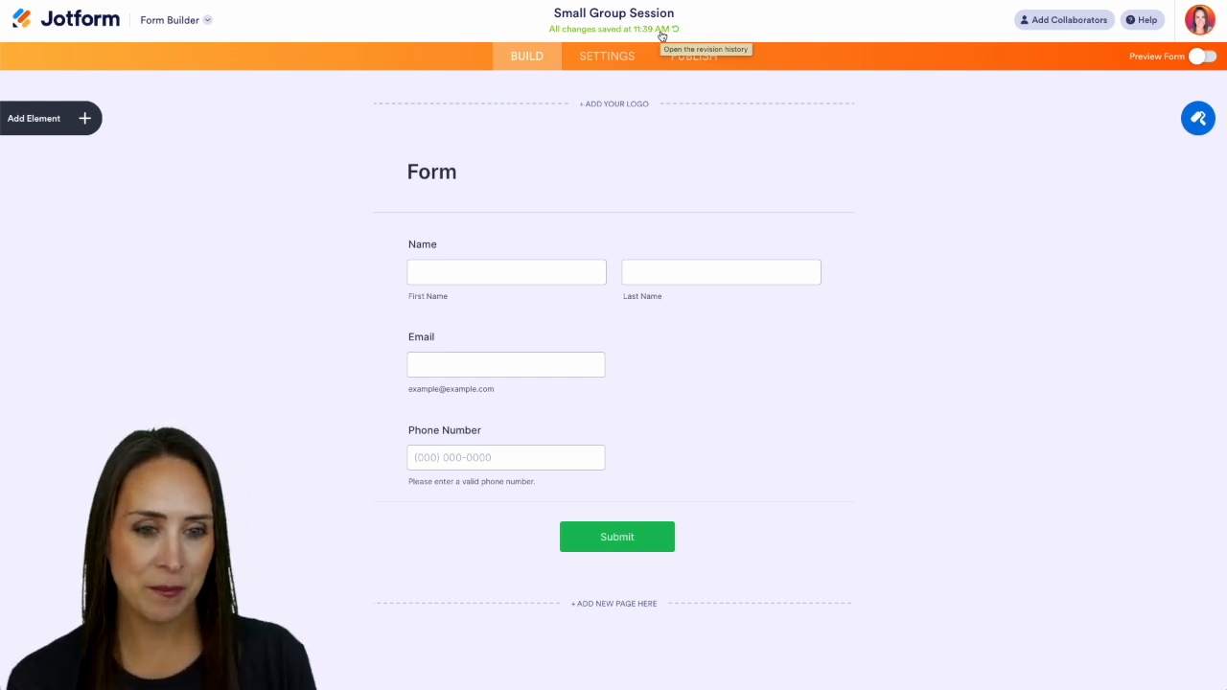
# Step: Open Revision History for the Small Group Session form from the 'All changes saved' status
pyautogui.click(676, 29)
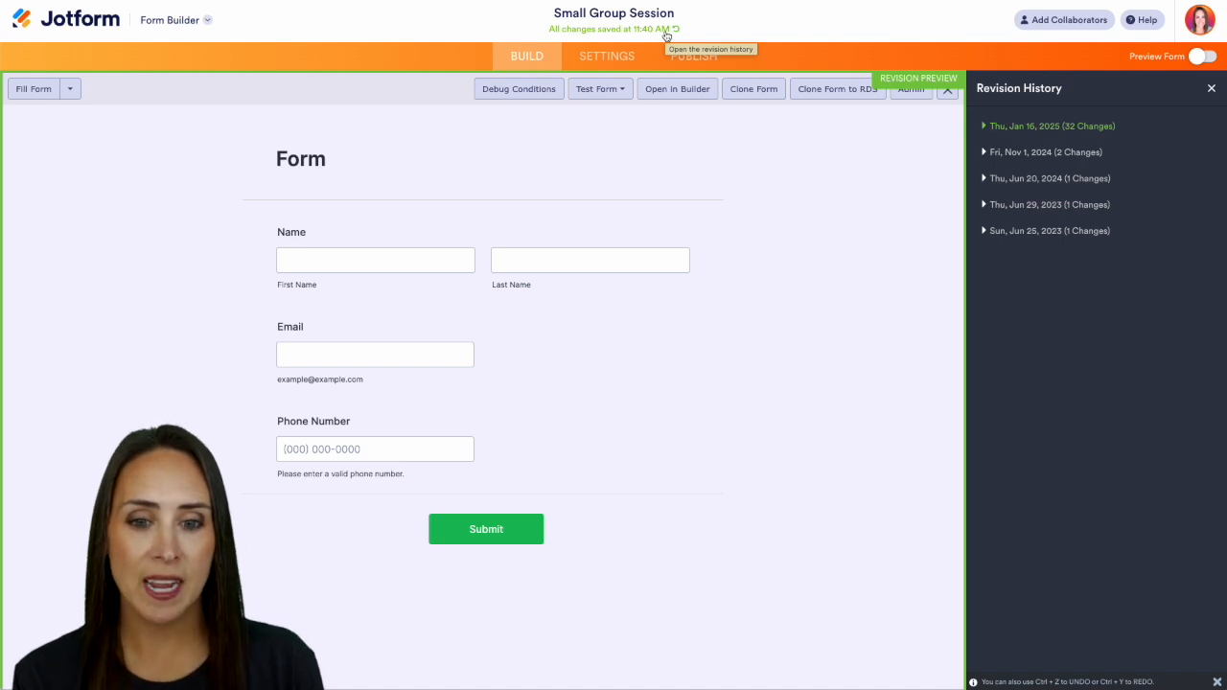
pyautogui.moveTo(946, 205)
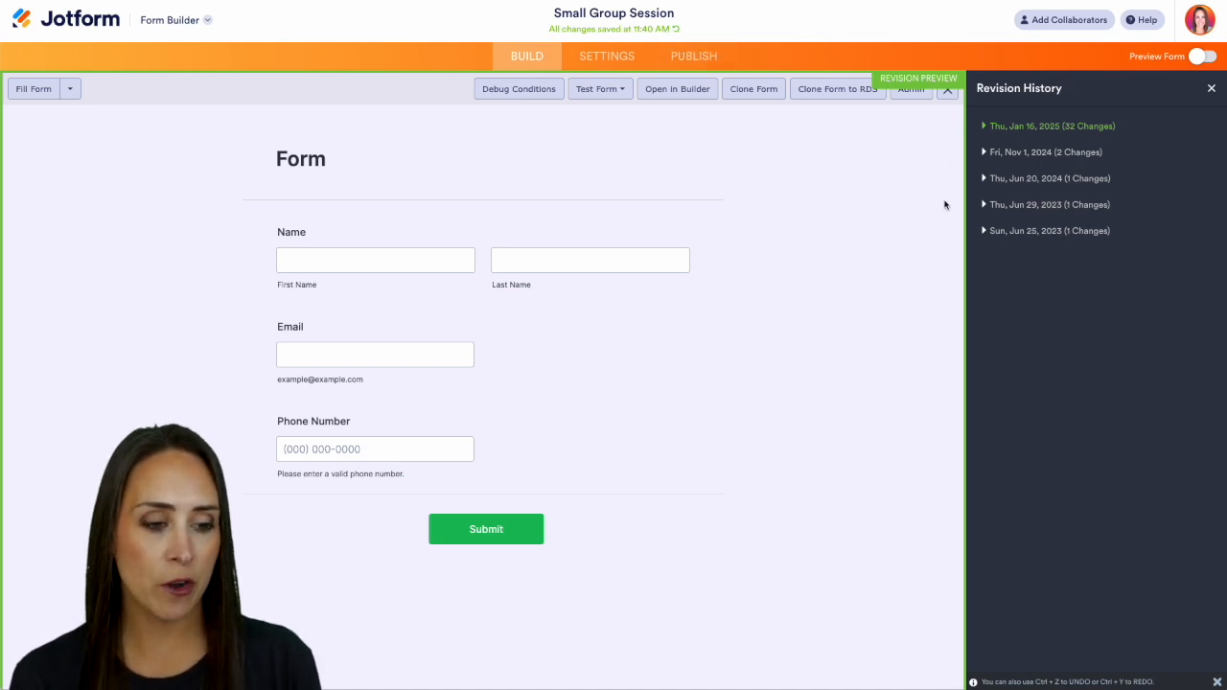
pyautogui.moveTo(925, 154)
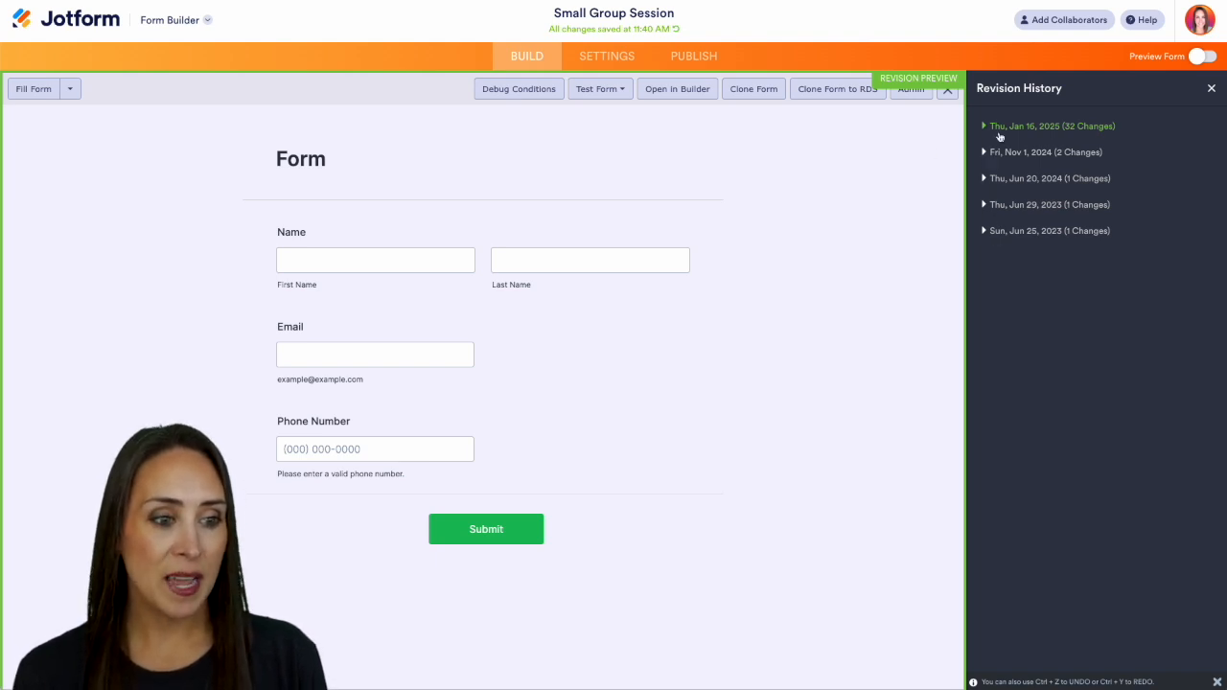
pyautogui.moveTo(1070, 134)
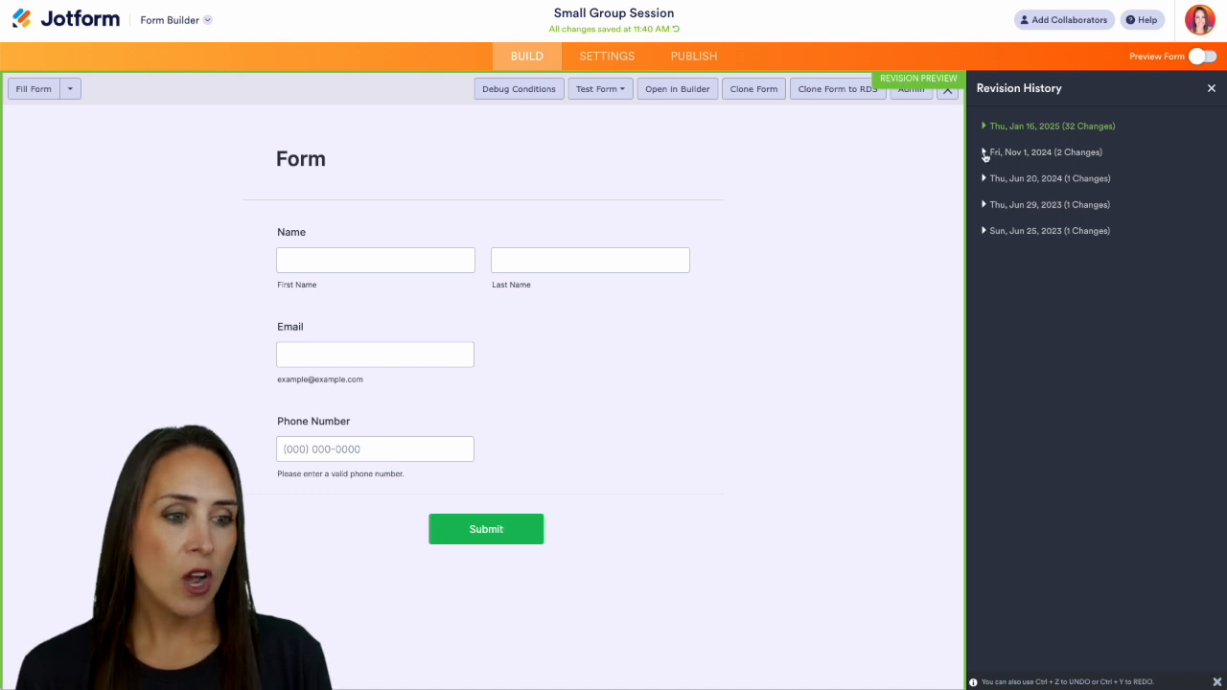
# Step: Expand the November 2024 revisions and revert to the purple-background version
pyautogui.click(983, 152)
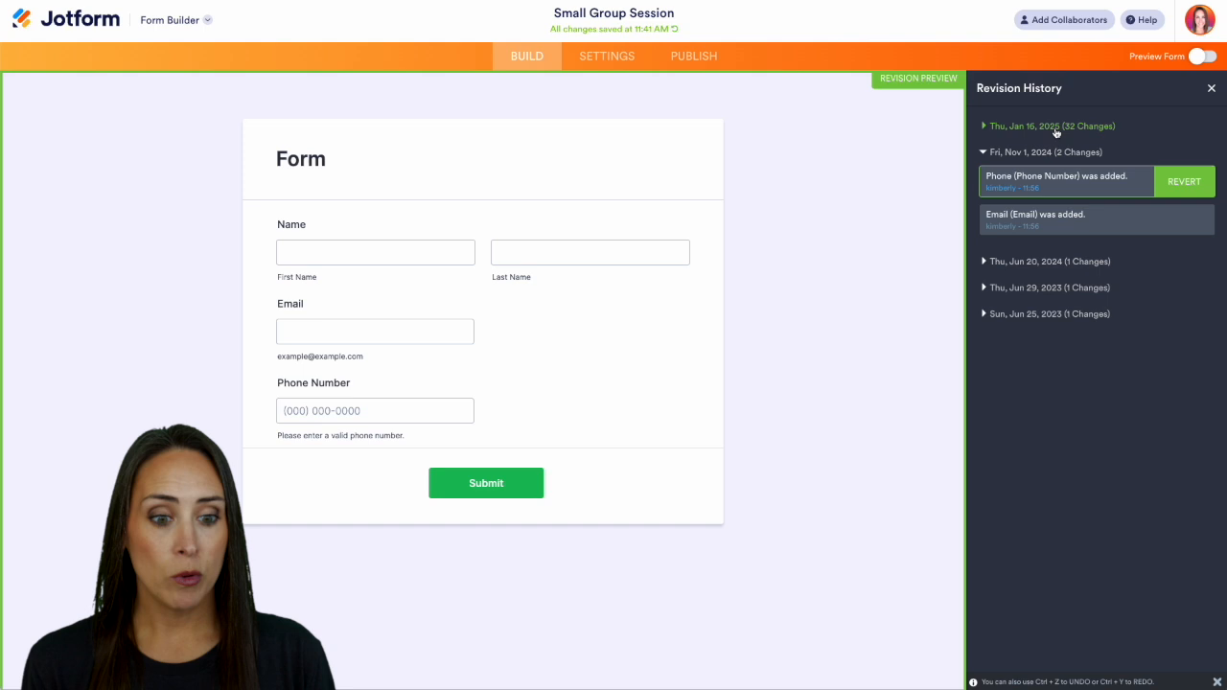
pyautogui.moveTo(983, 127)
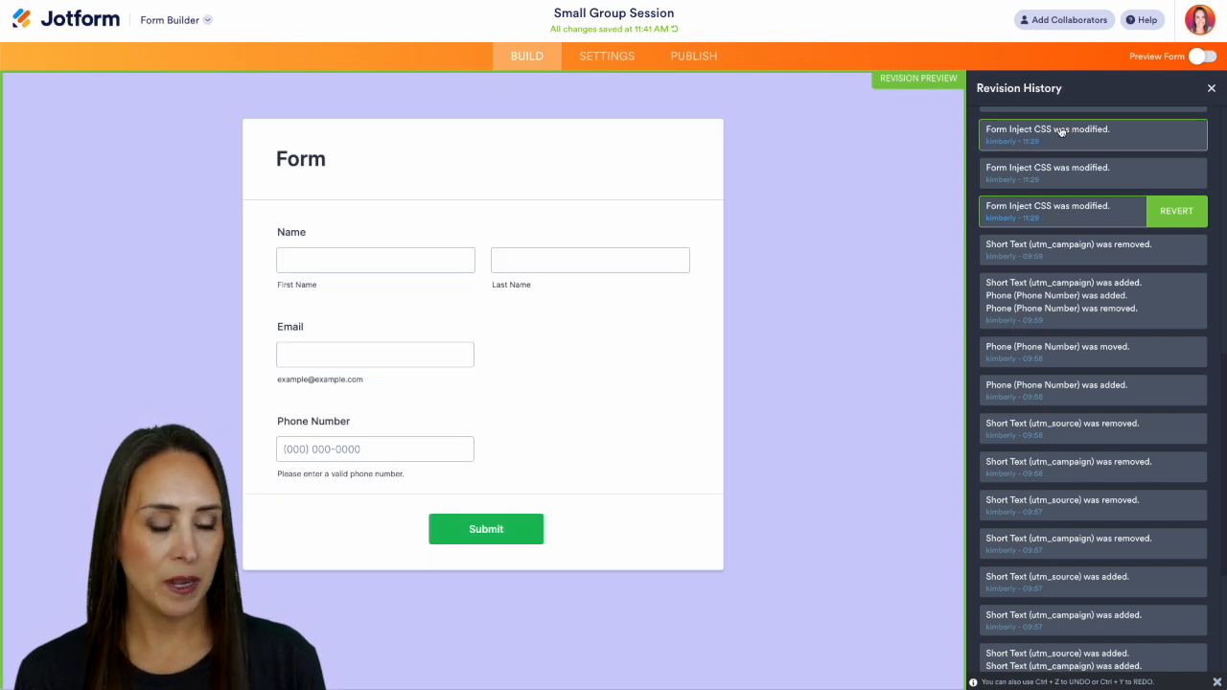
pyautogui.click(1046, 172)
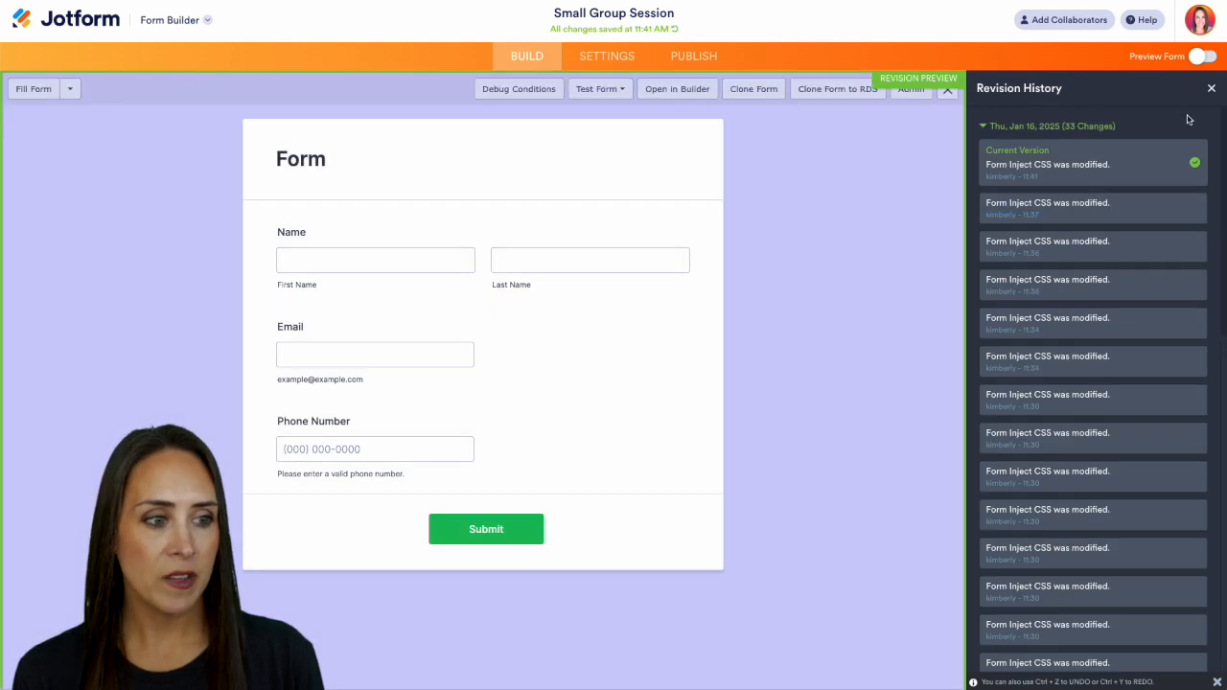
# Step: Close the Revision History panel to return to the Form Builder
pyautogui.click(1211, 89)
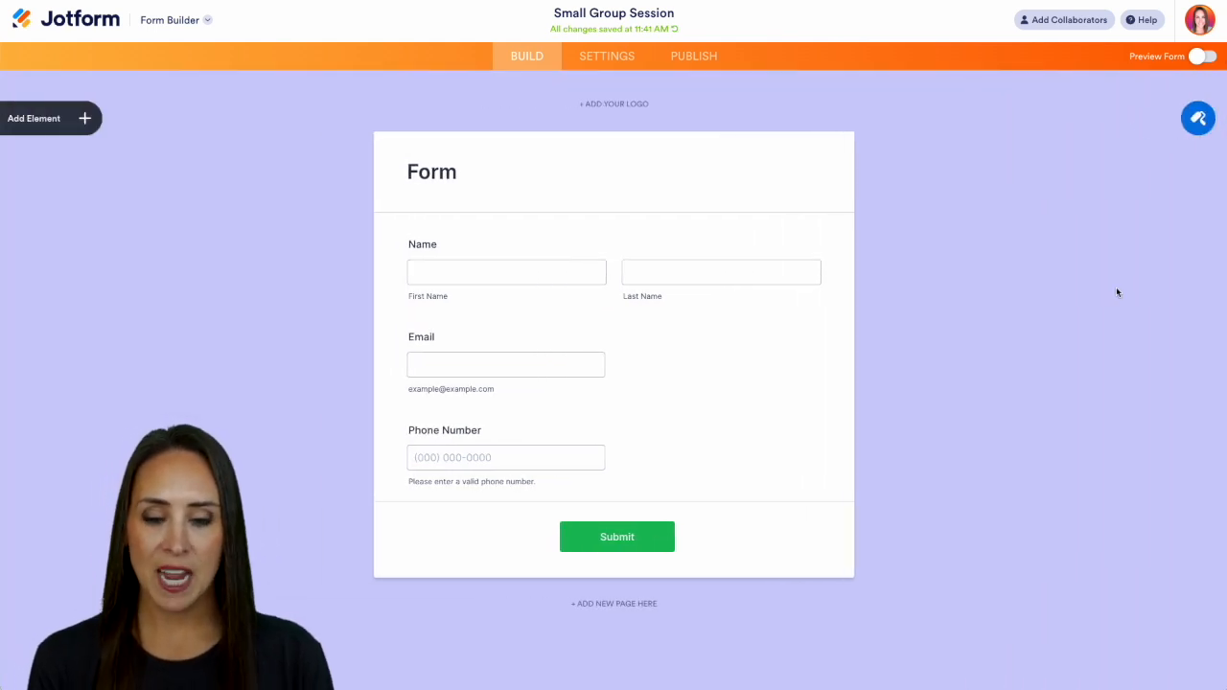